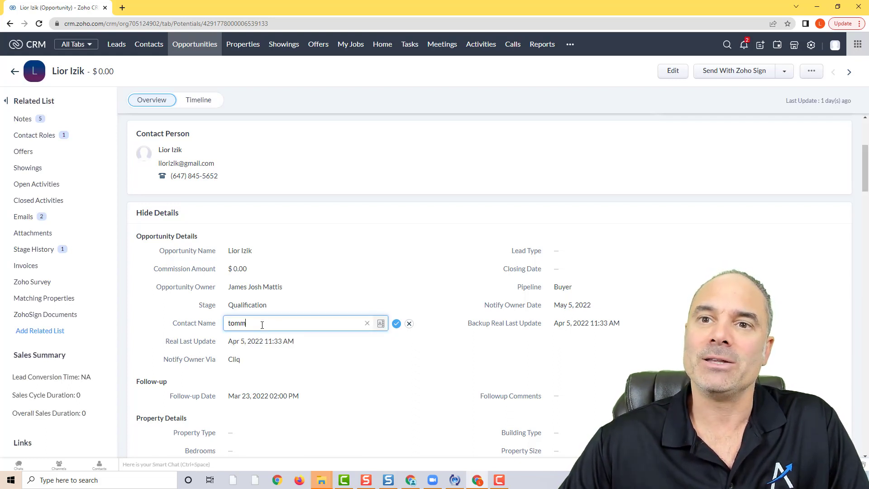
Correct the typed name and pick Tommy Simpson from the Contact Name suggestions
key(Backspace)
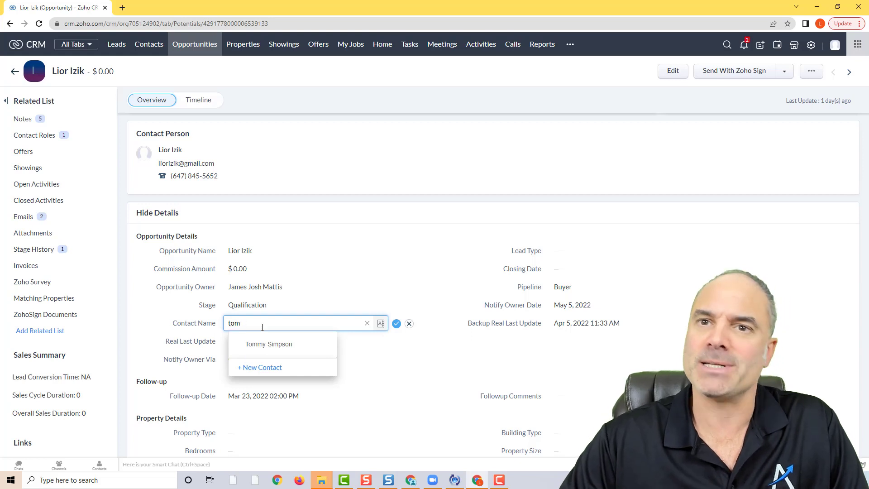
mouse_move(268, 344)
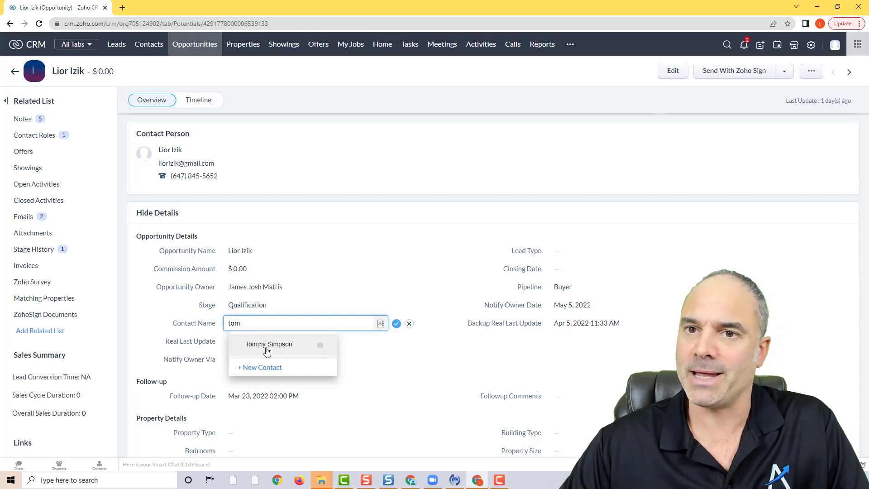
click(268, 344)
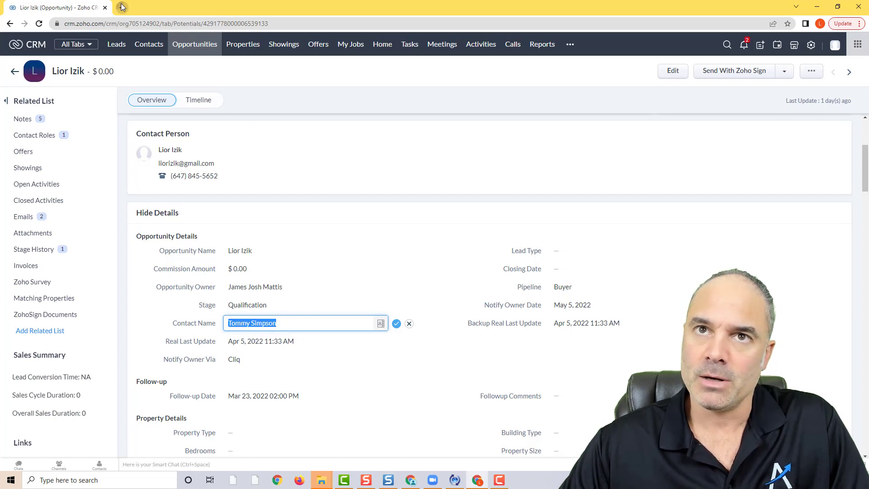
click(125, 7)
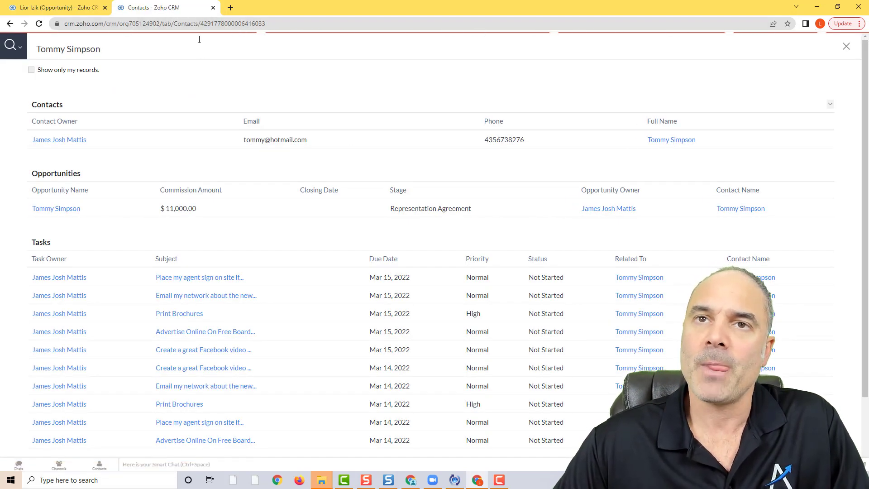
click(671, 139)
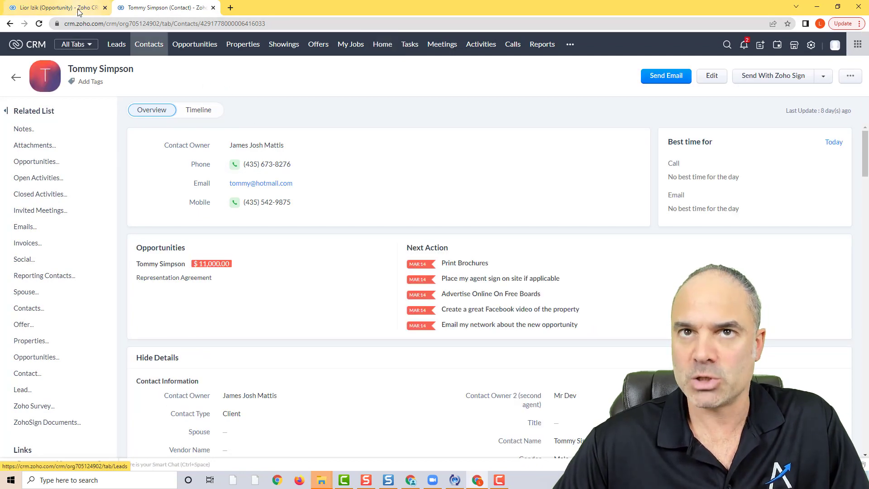
click(52, 7)
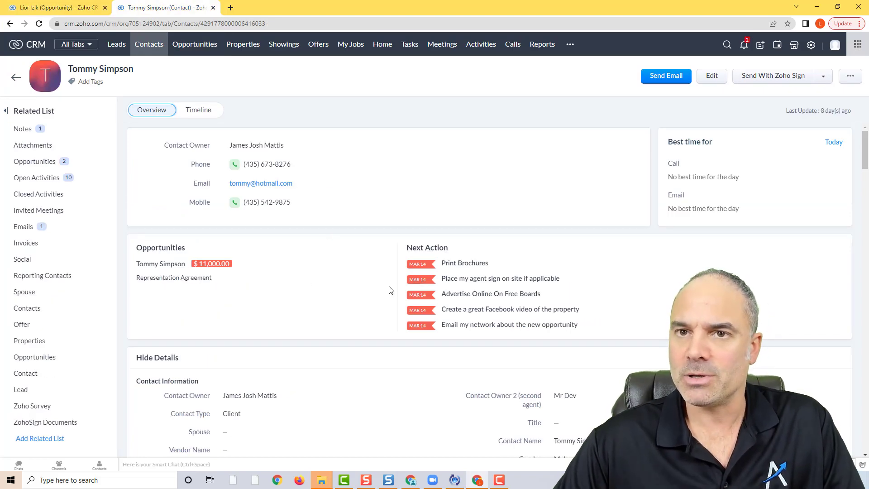
scroll(down, 3)
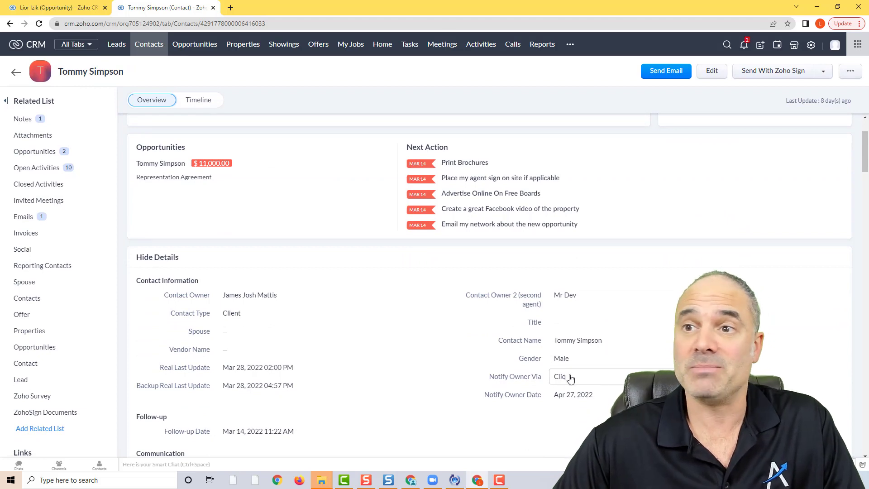
scroll(down, 3)
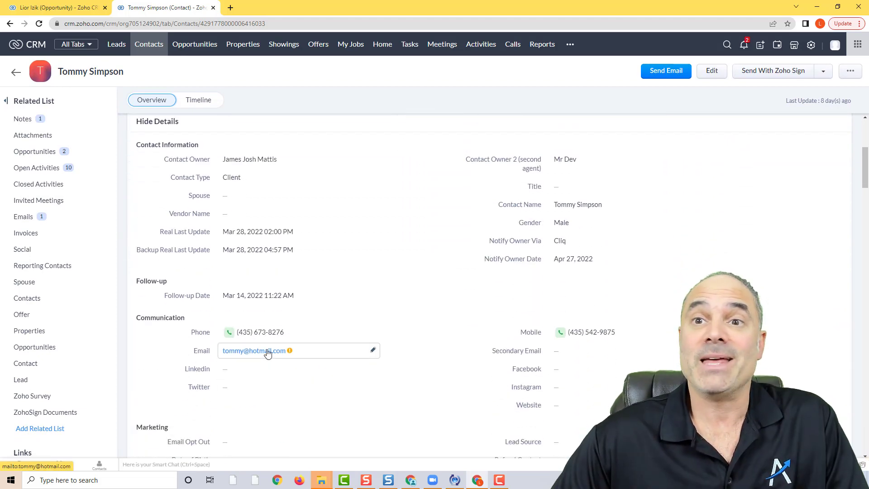
mouse_move(264, 332)
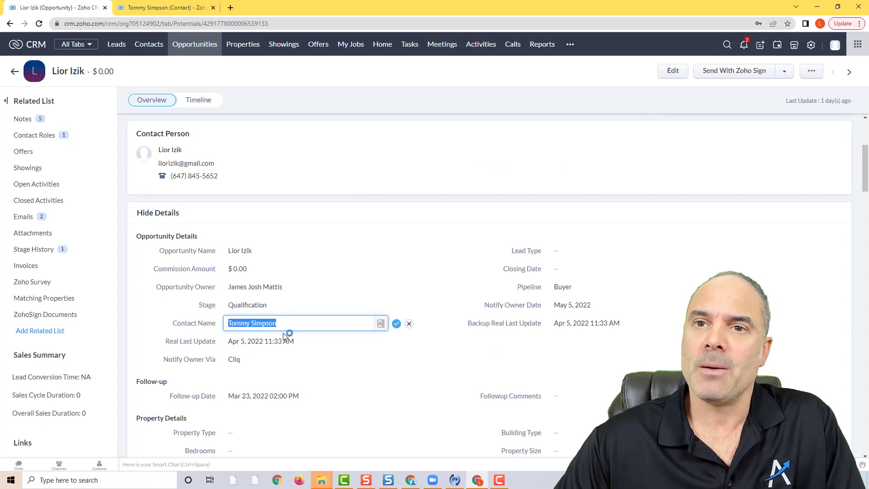
click(299, 322)
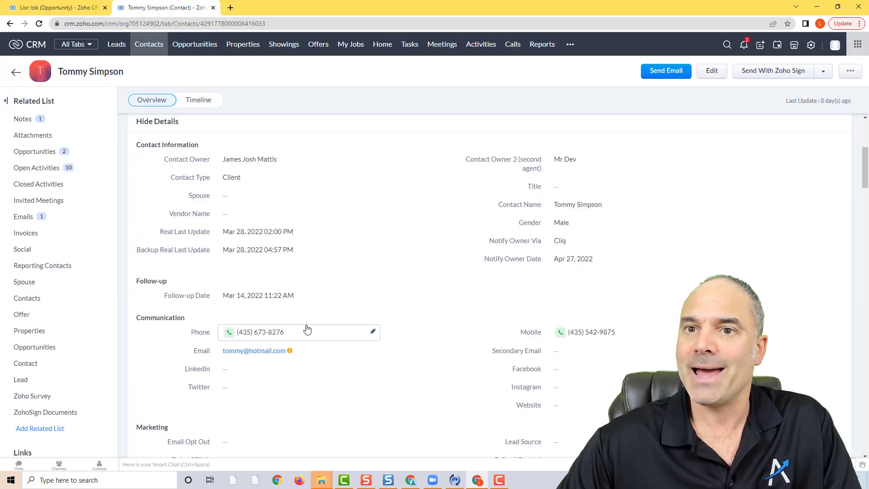
double_click(276, 332)
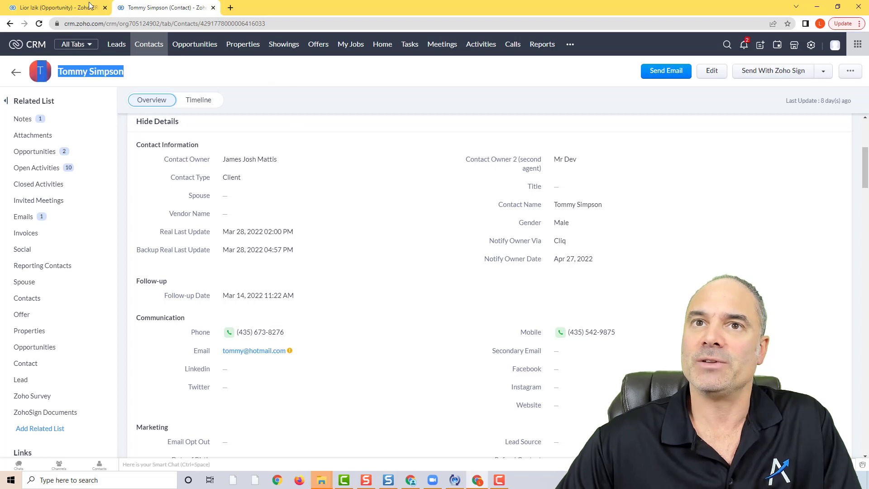
click(49, 7)
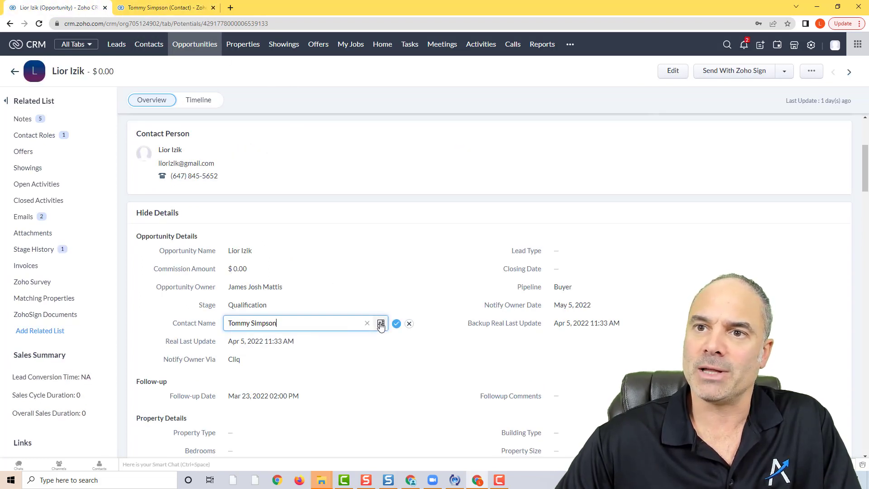
Open the Choose Contact lookup for Contact Name and reveal its per-column filter row
click(380, 323)
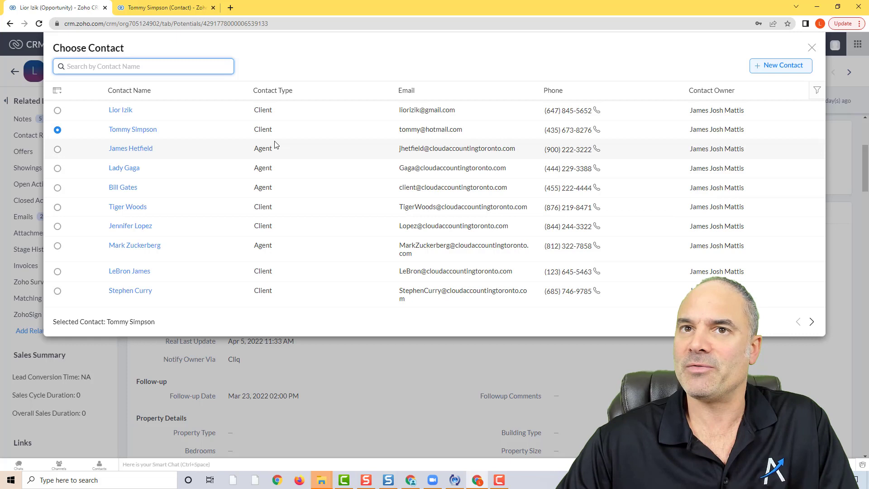
mouse_move(370, 178)
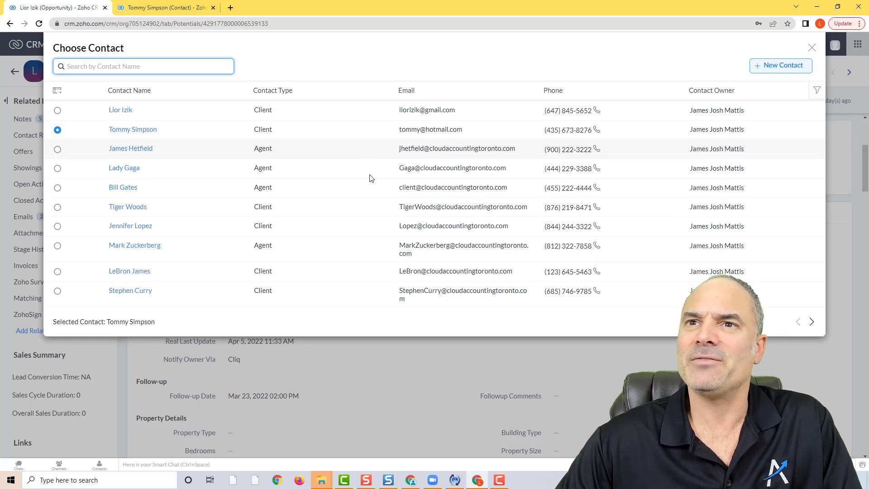
mouse_move(817, 90)
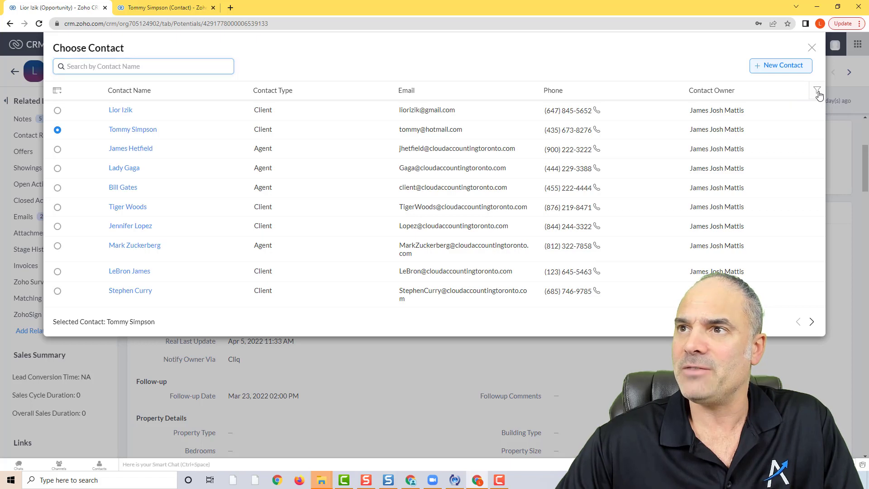
click(817, 91)
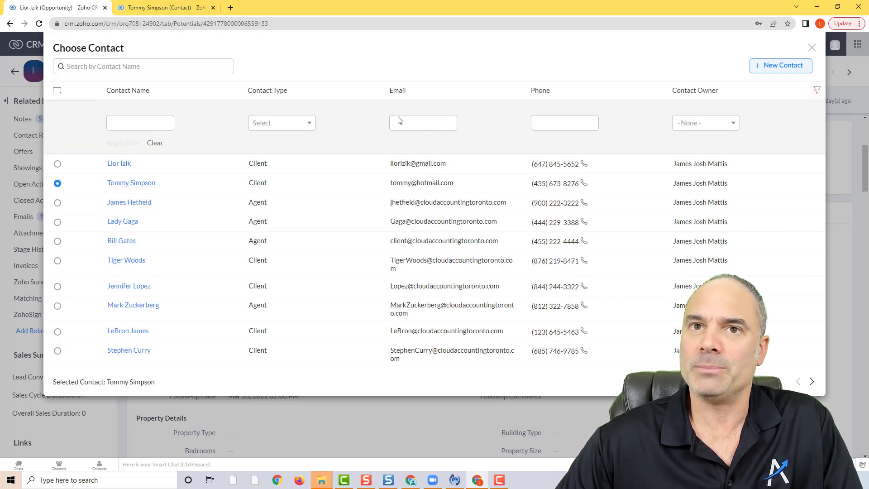
mouse_move(76, 99)
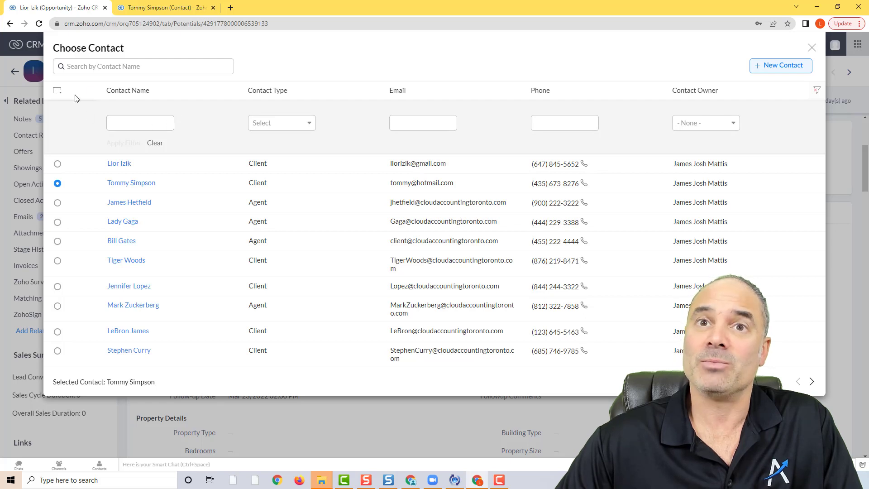
Add First Name to the chooser's visible columns, save, and hide the filter row
click(57, 90)
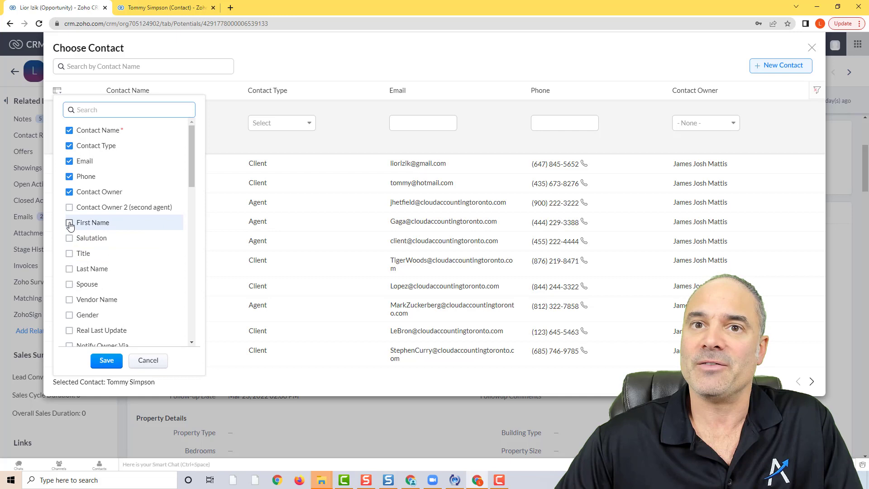
click(69, 222)
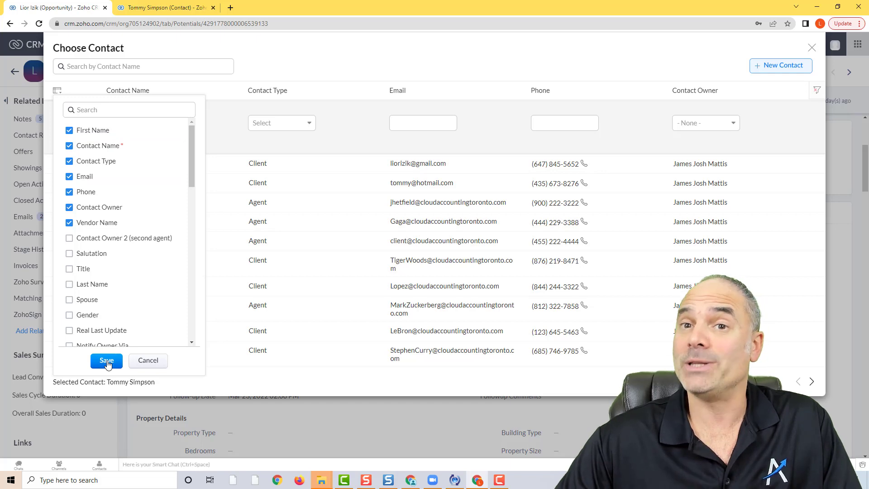
click(106, 360)
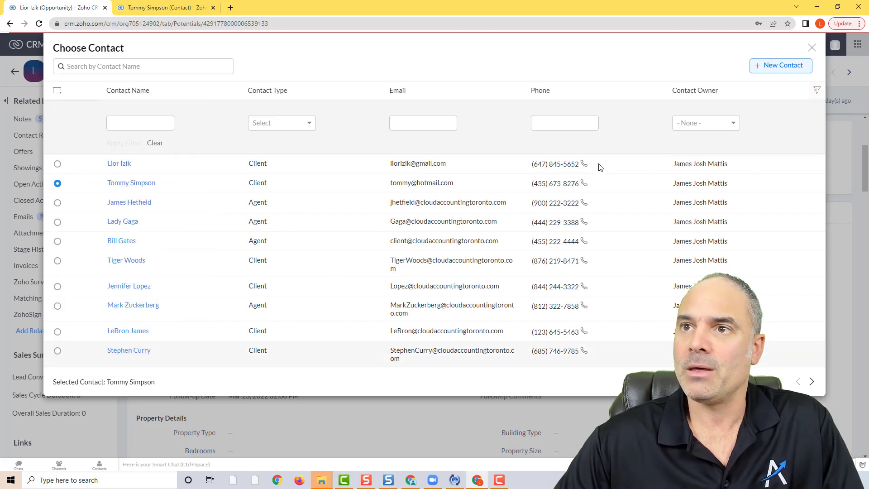
click(817, 90)
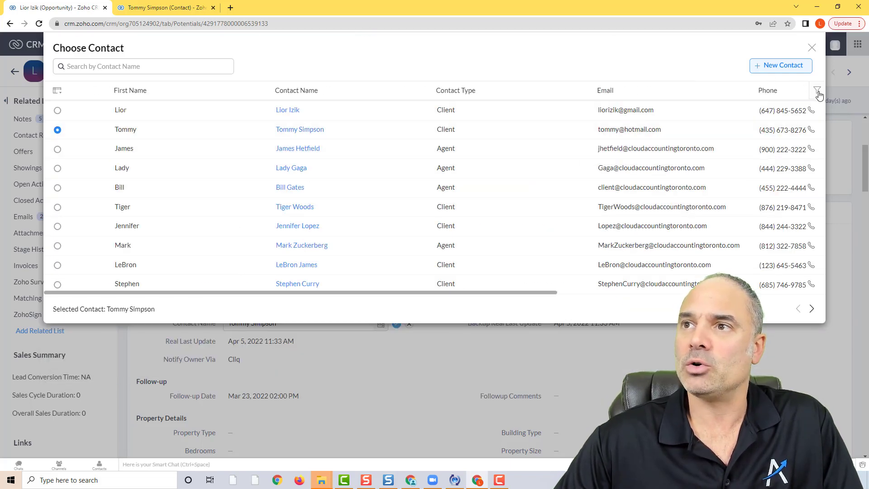
click(817, 89)
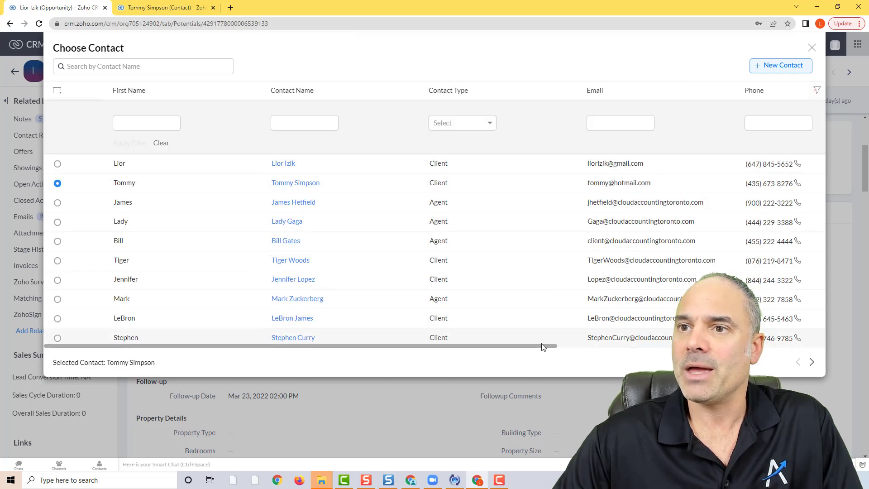
scroll(right, 3)
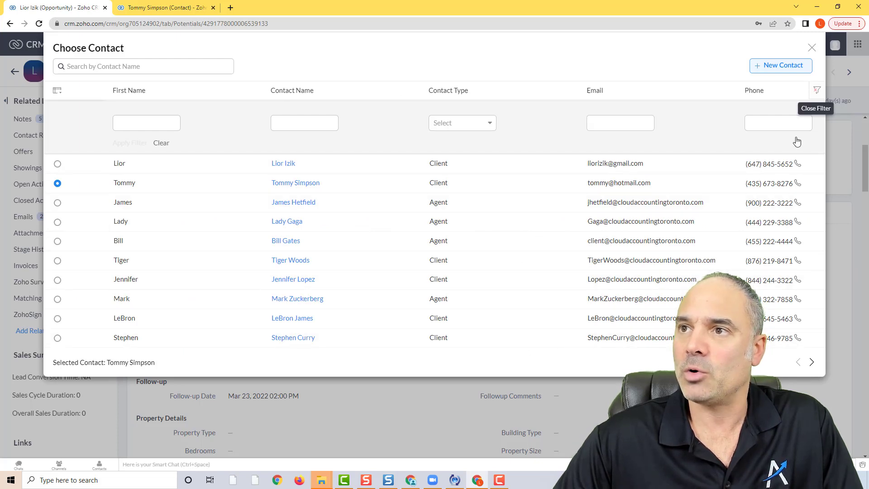
text(8276)
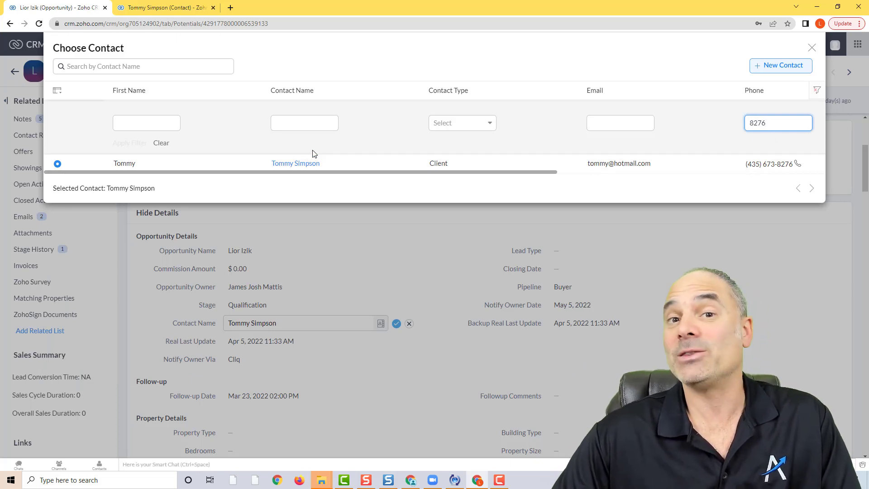
mouse_move(442, 144)
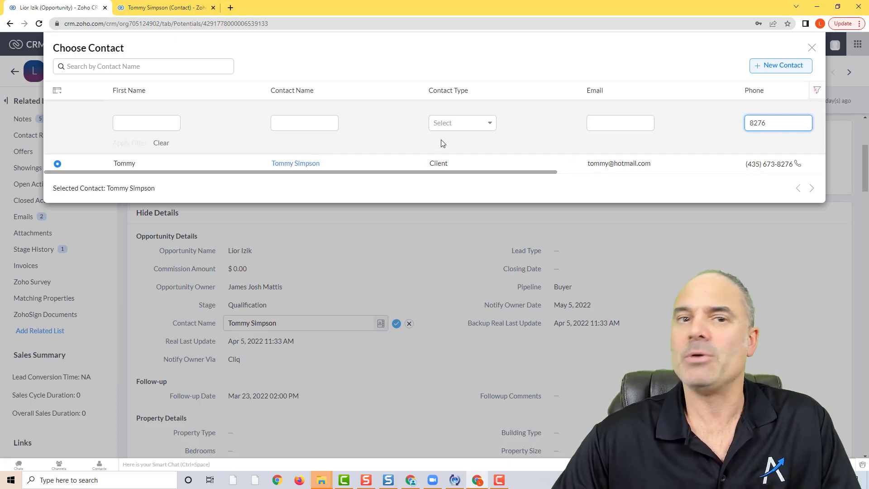
triple_click(777, 122)
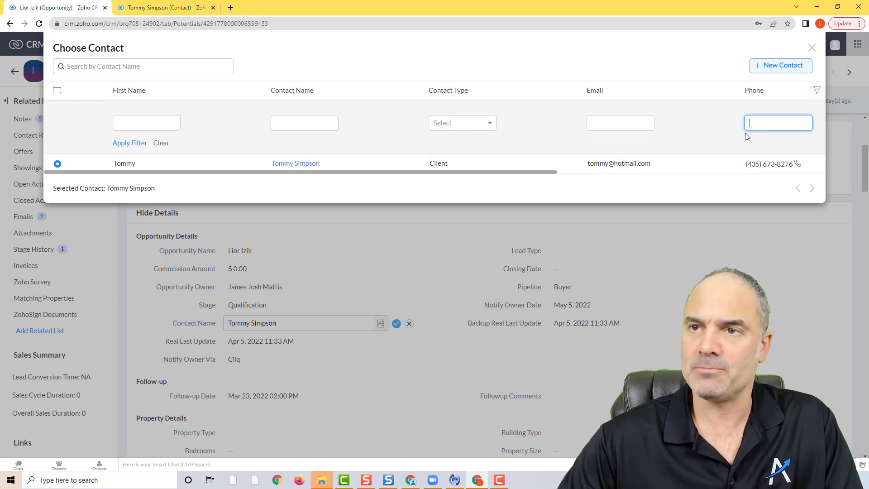
Choose Broker and Agent as the Contact Type filter values
click(461, 123)
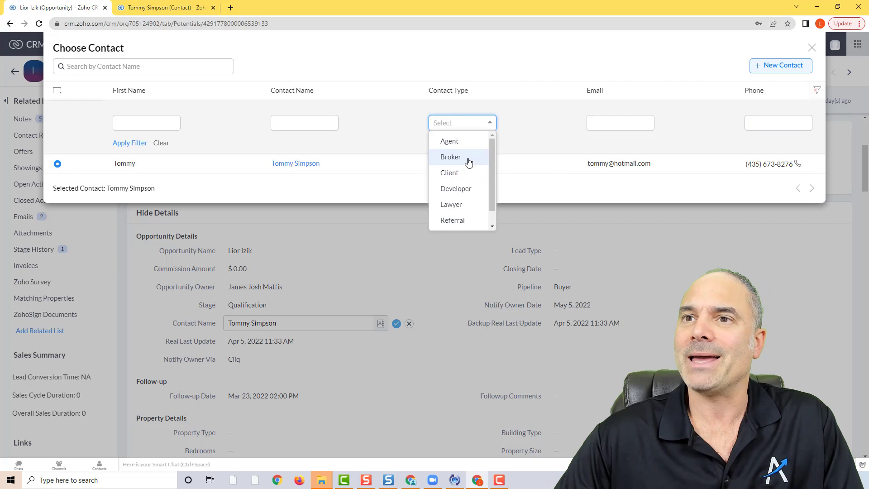
click(451, 157)
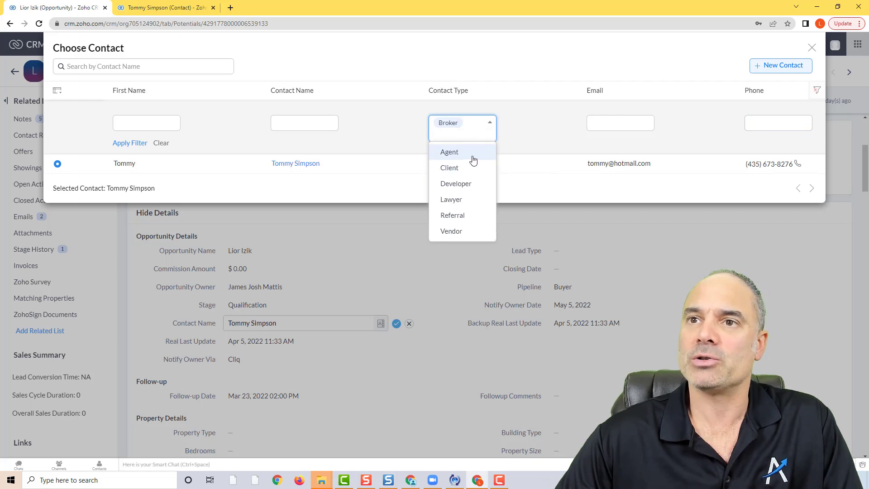
click(449, 151)
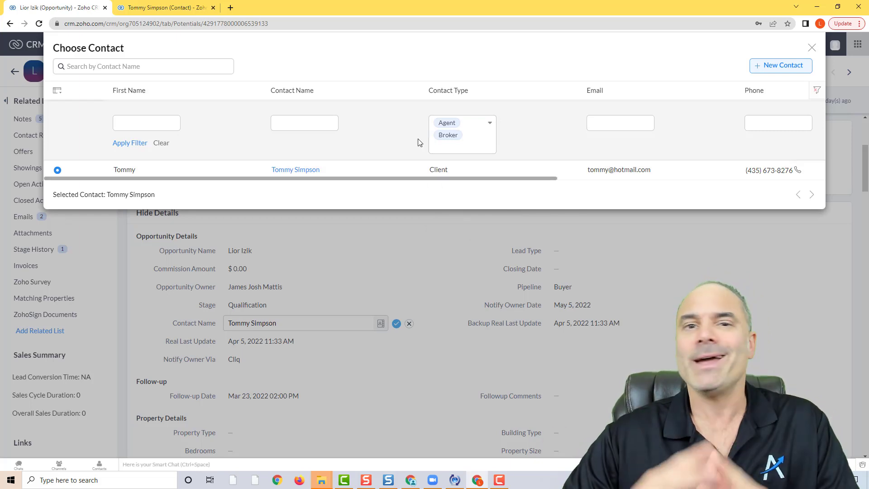
mouse_move(715, 144)
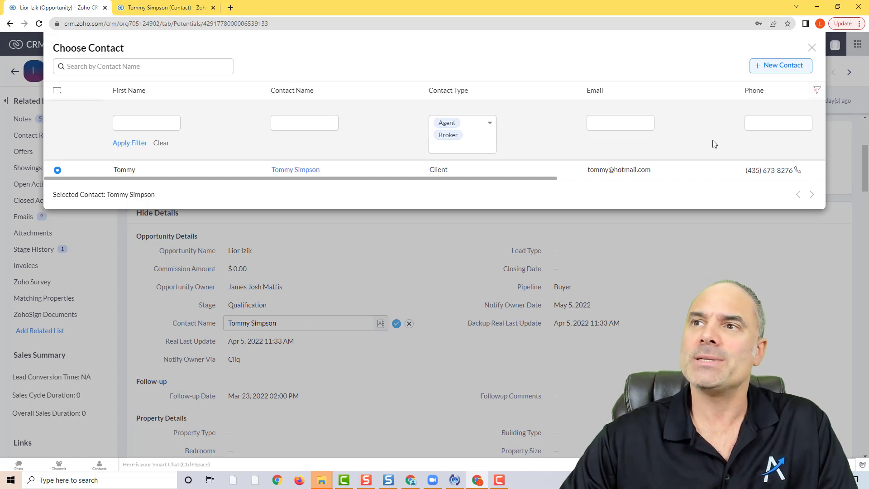
mouse_move(106, 177)
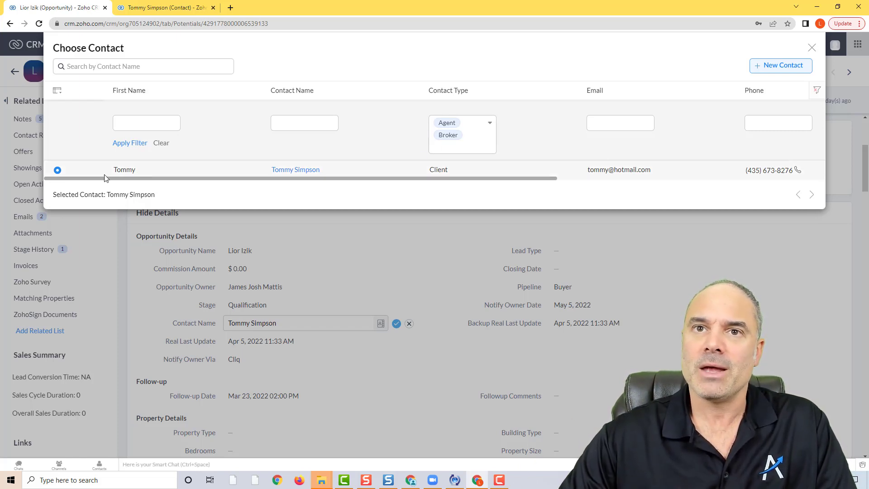
mouse_move(114, 180)
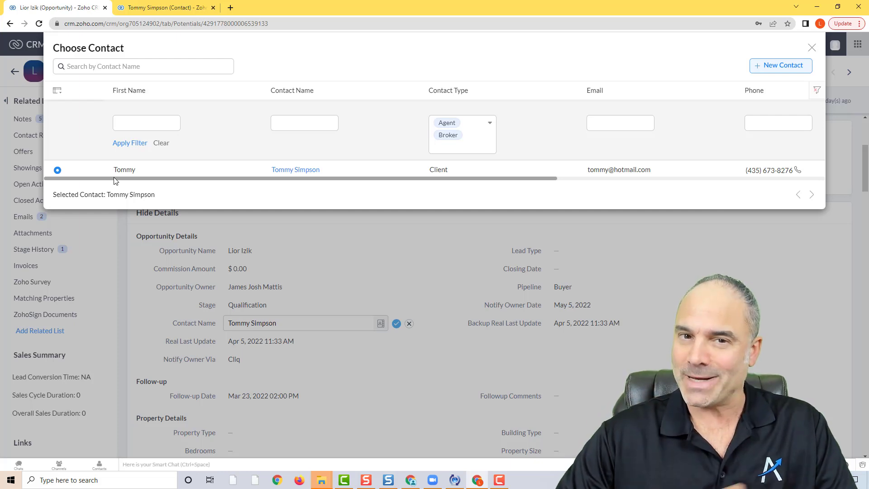
mouse_move(457, 49)
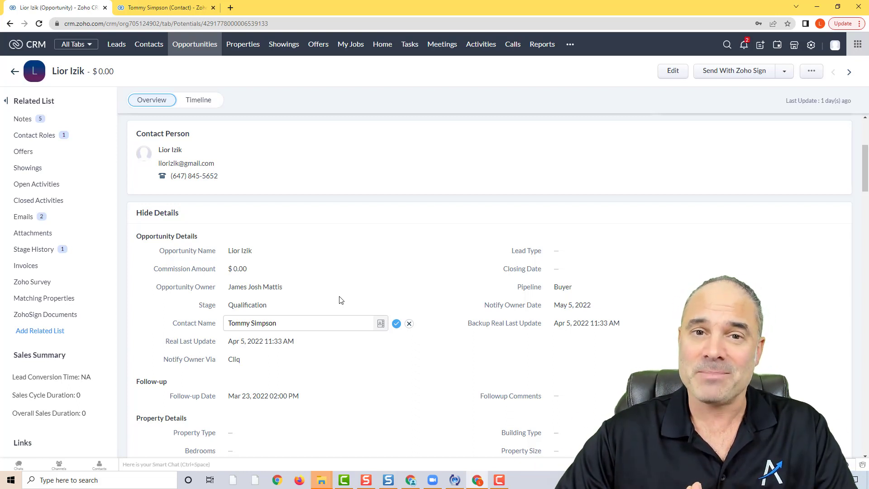
mouse_move(343, 281)
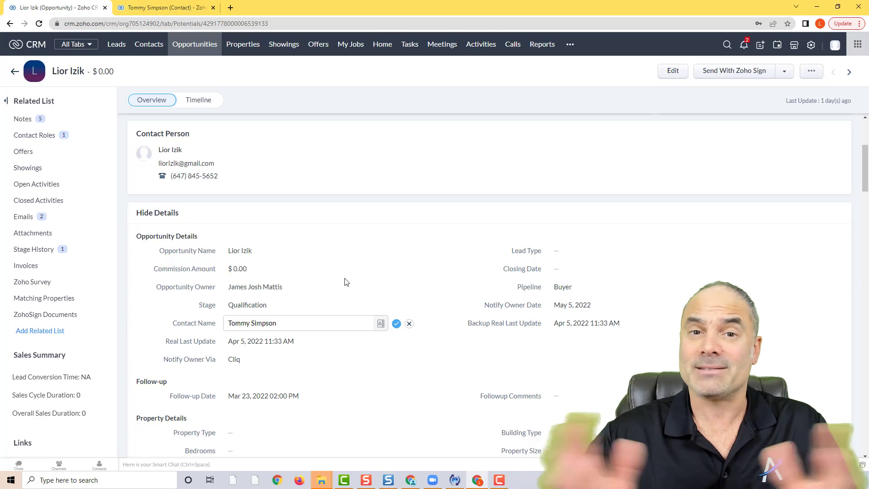